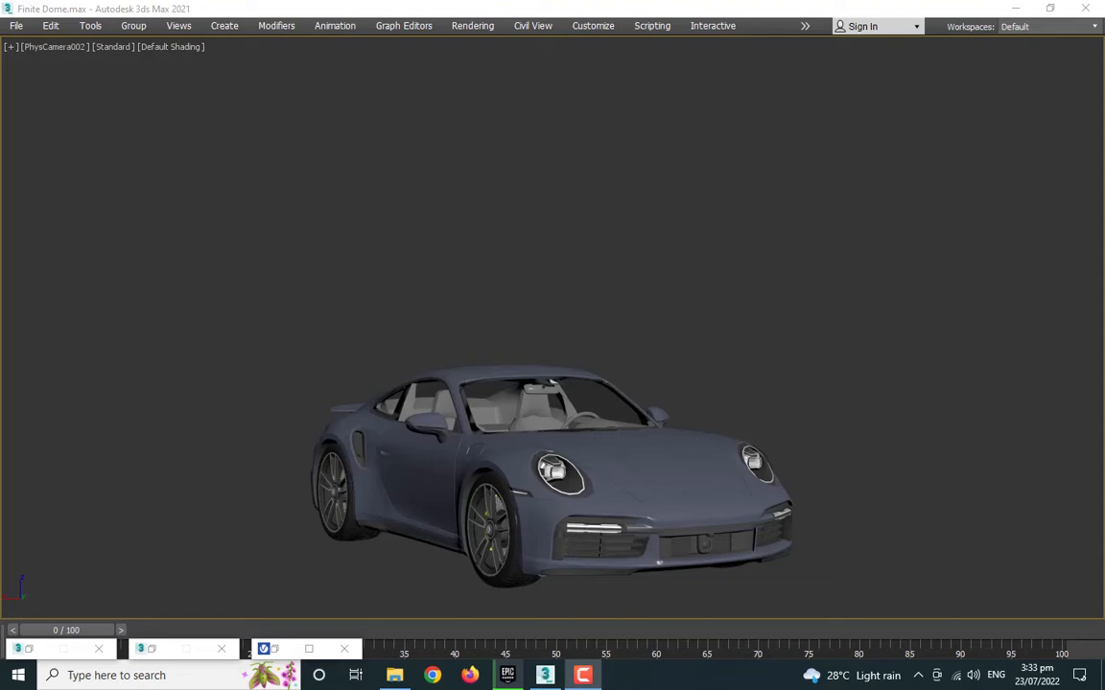
{"action": "mouse_move", "coordinate": [592, 271]}
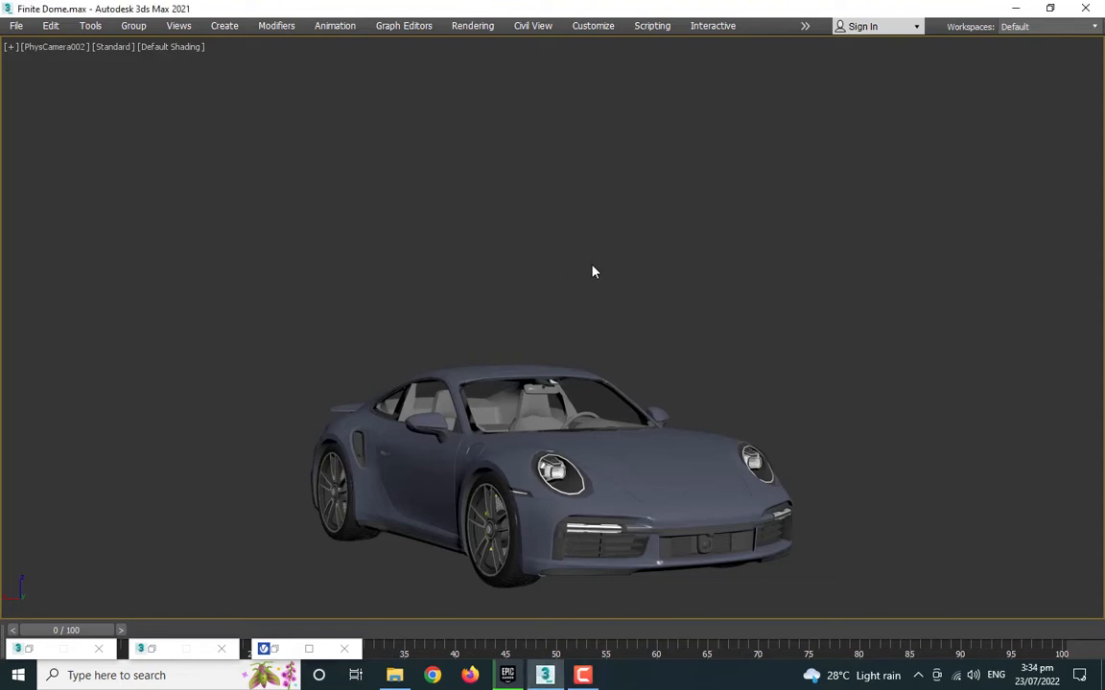
{"action": "mouse_move", "coordinate": [875, 436]}
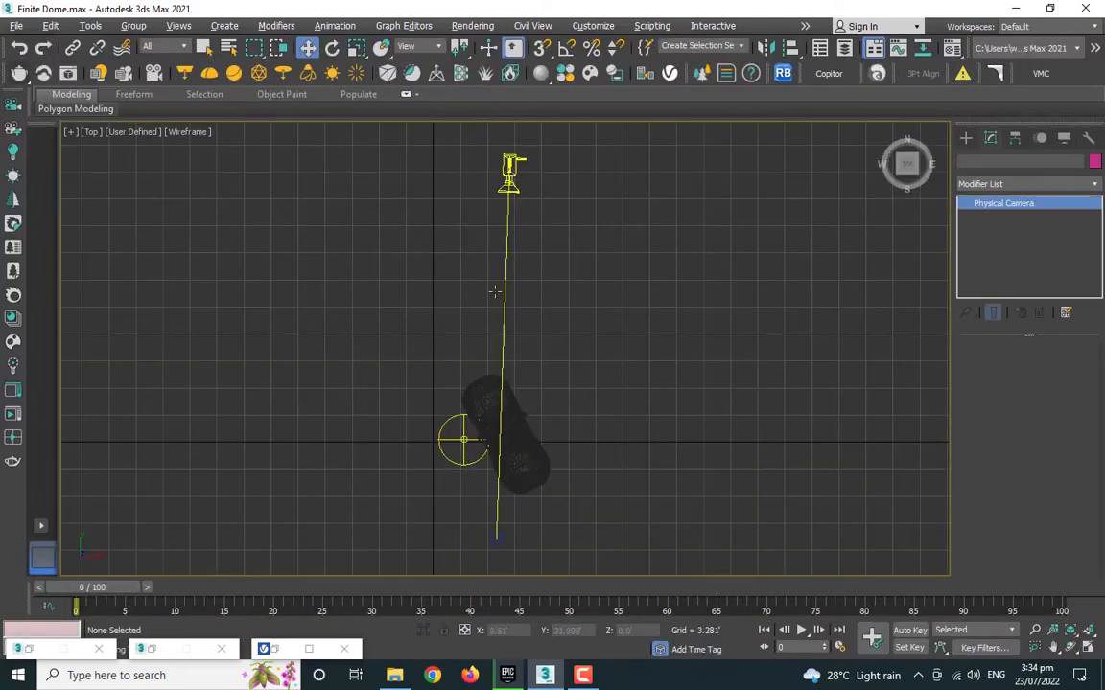
Render the PhysCamera002 view, which comes out completely black
{"action": "left_click", "coordinate": [463, 440]}
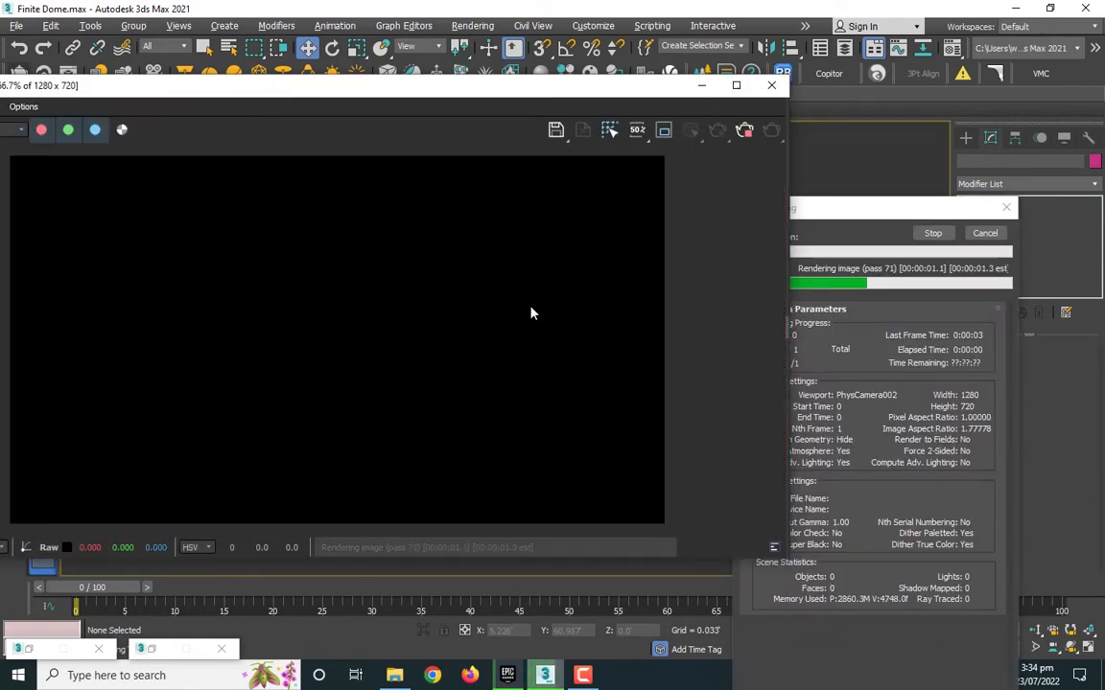
{"action": "left_click", "coordinate": [472, 26]}
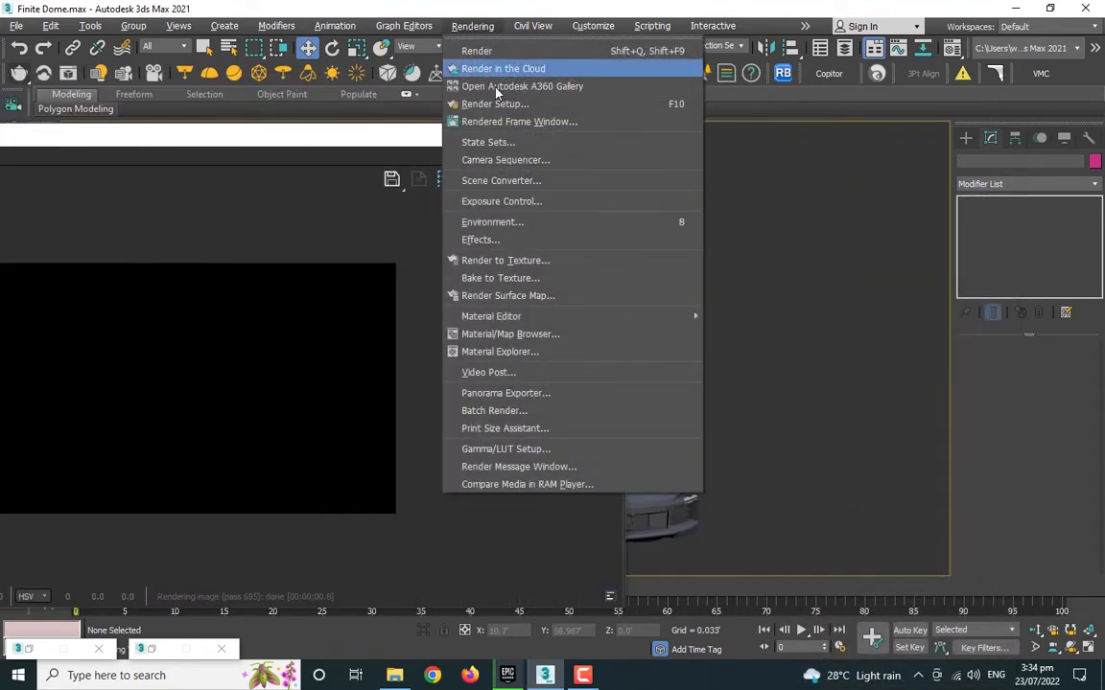
Change the Environment background colour to grey
{"action": "left_click", "coordinate": [492, 222]}
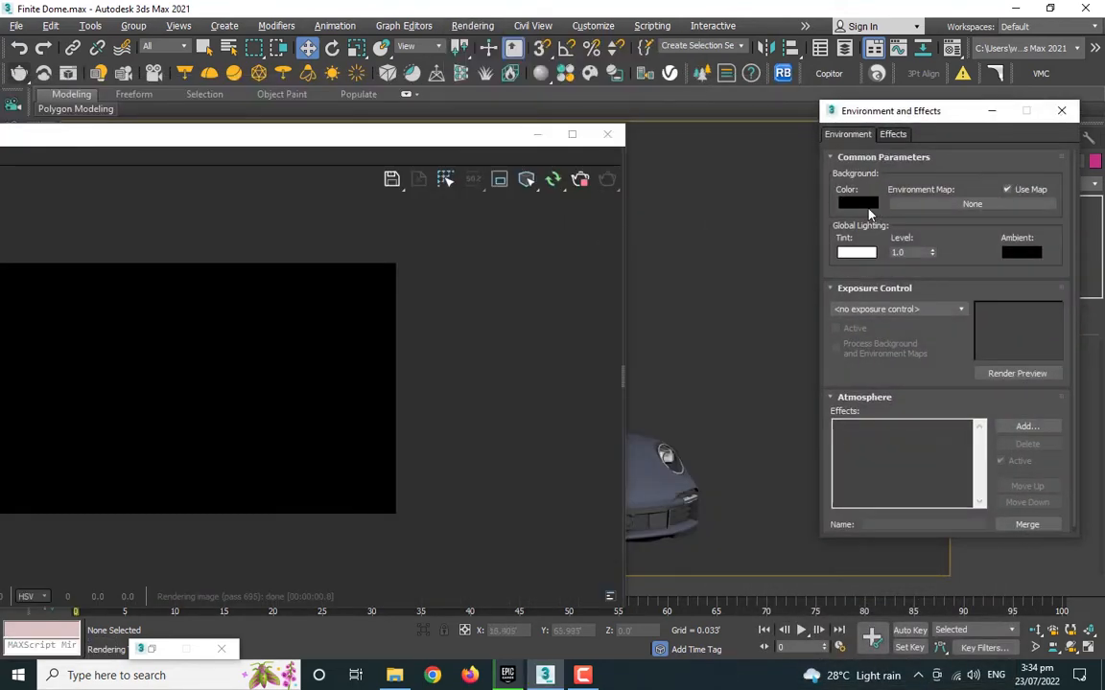
{"action": "left_click", "coordinate": [855, 202]}
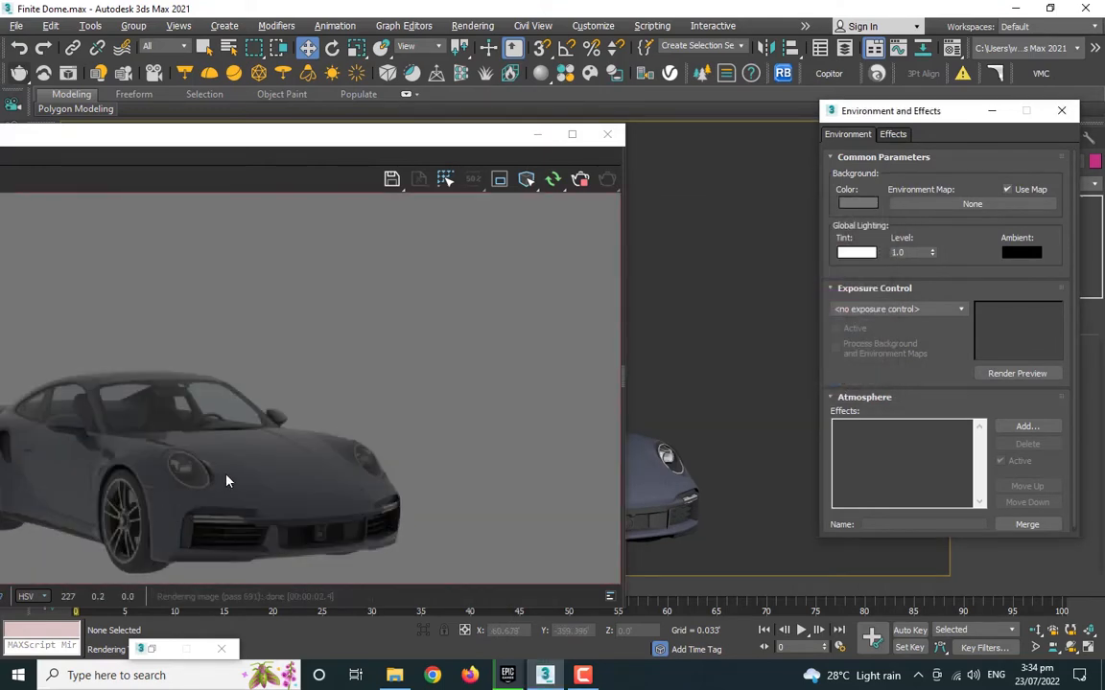
{"action": "left_click", "coordinate": [1060, 109]}
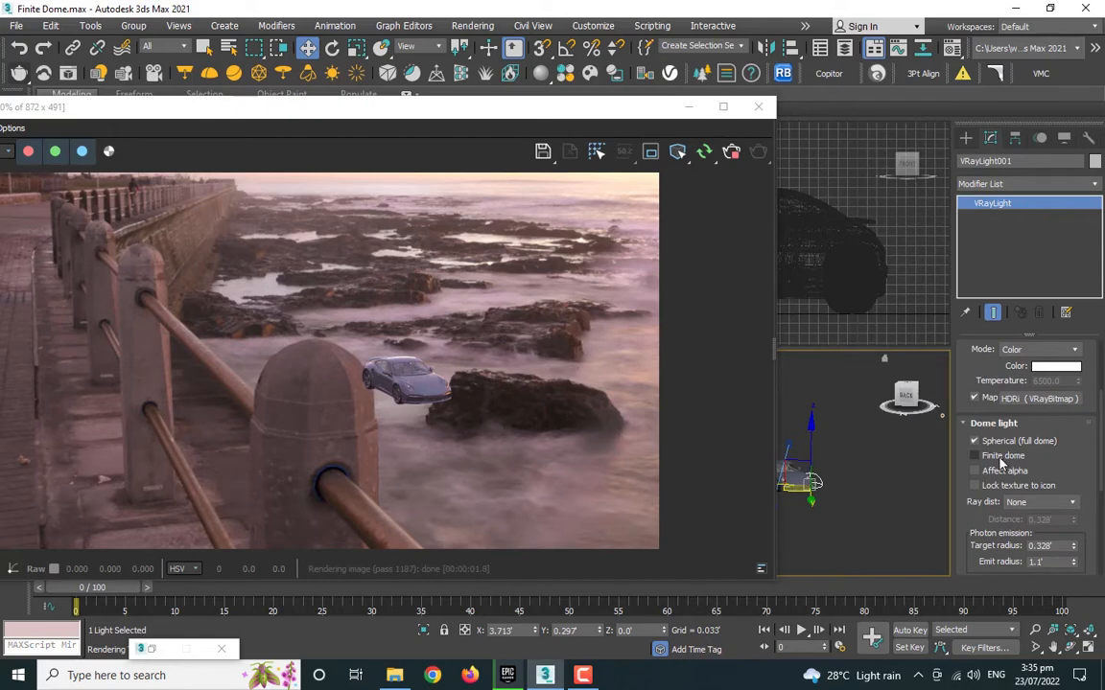
Enable Finite dome on the VRayLight dome light
{"action": "left_click", "coordinate": [975, 454]}
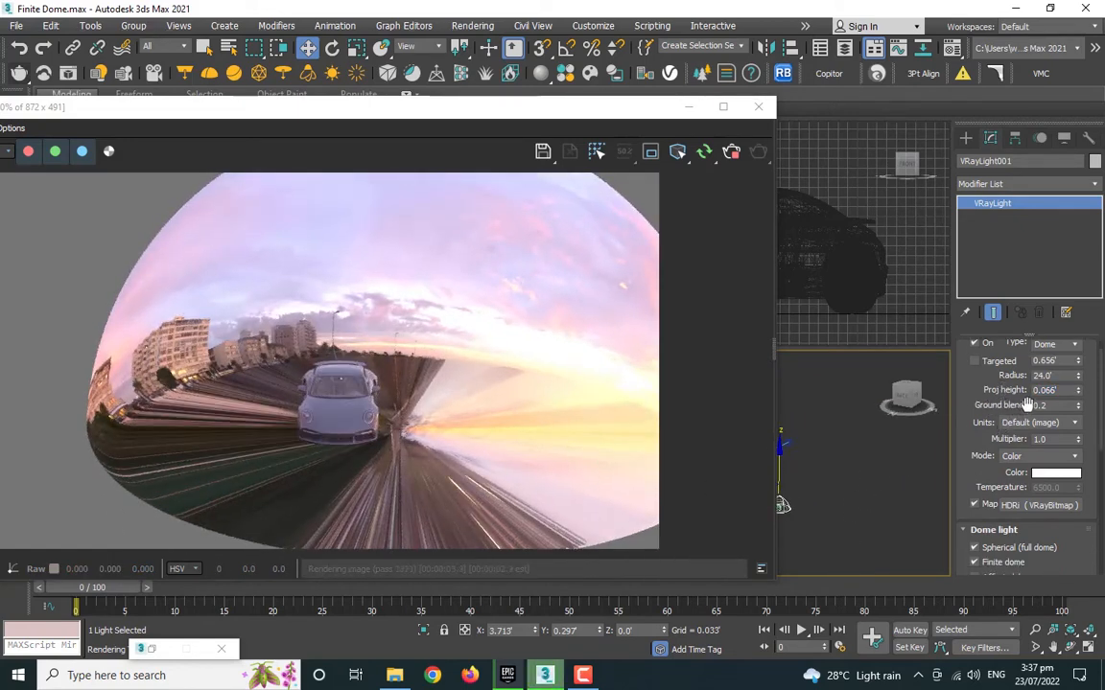
Set the dome light's projection height to 1.0, then 4.0
{"action": "left_click", "coordinate": [1045, 389]}
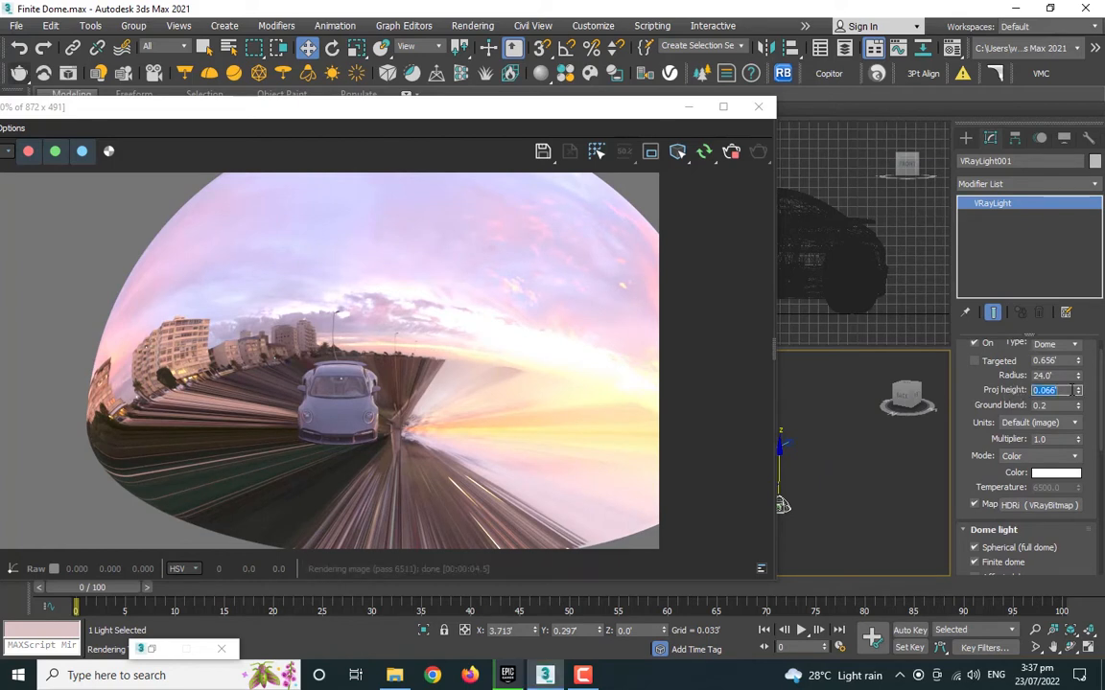
{"action": "type", "text": "1.0"}
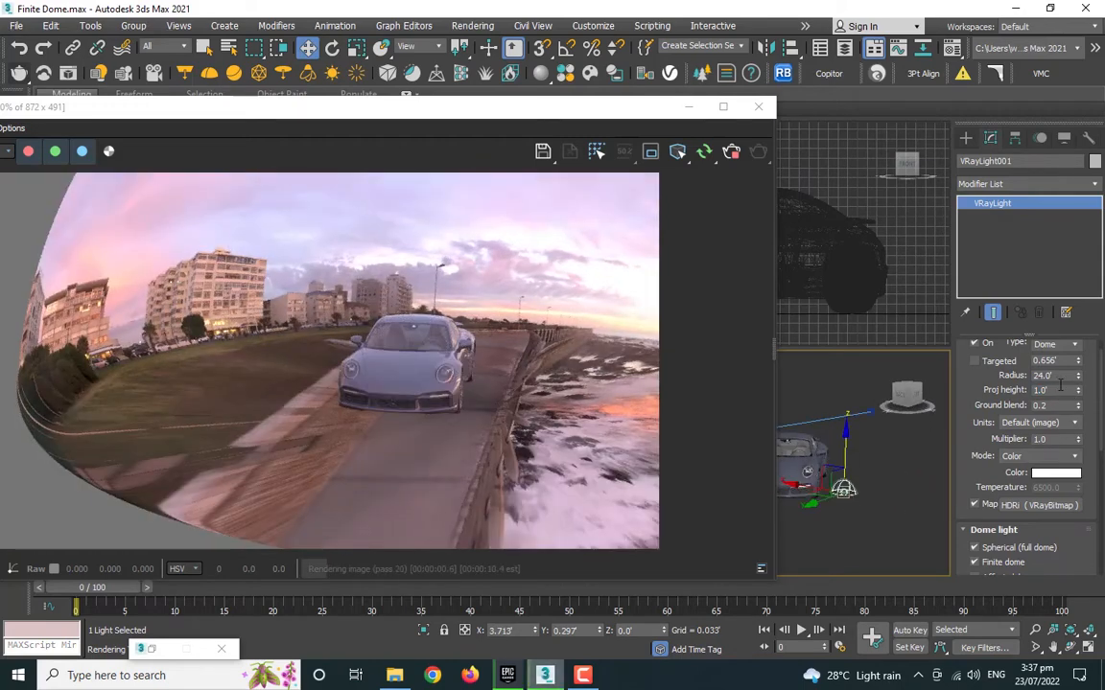
{"action": "type", "text": "4.0"}
{"action": "left_click", "coordinate": [1056, 404]}
{"action": "type", "text": "0.3"}
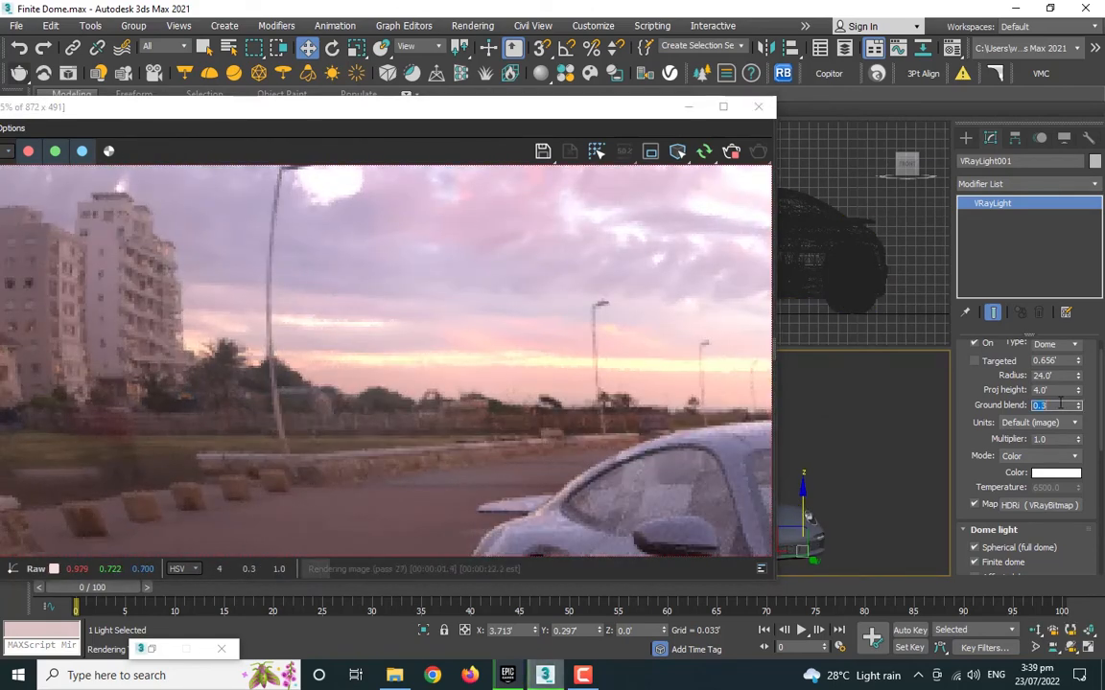
Set ground blend to 0.52 and rotate the HDRI's Horiz. rotation so the sea sits behind
{"action": "right_click", "coordinate": [1040, 404]}
{"action": "type", "text": "0.52"}
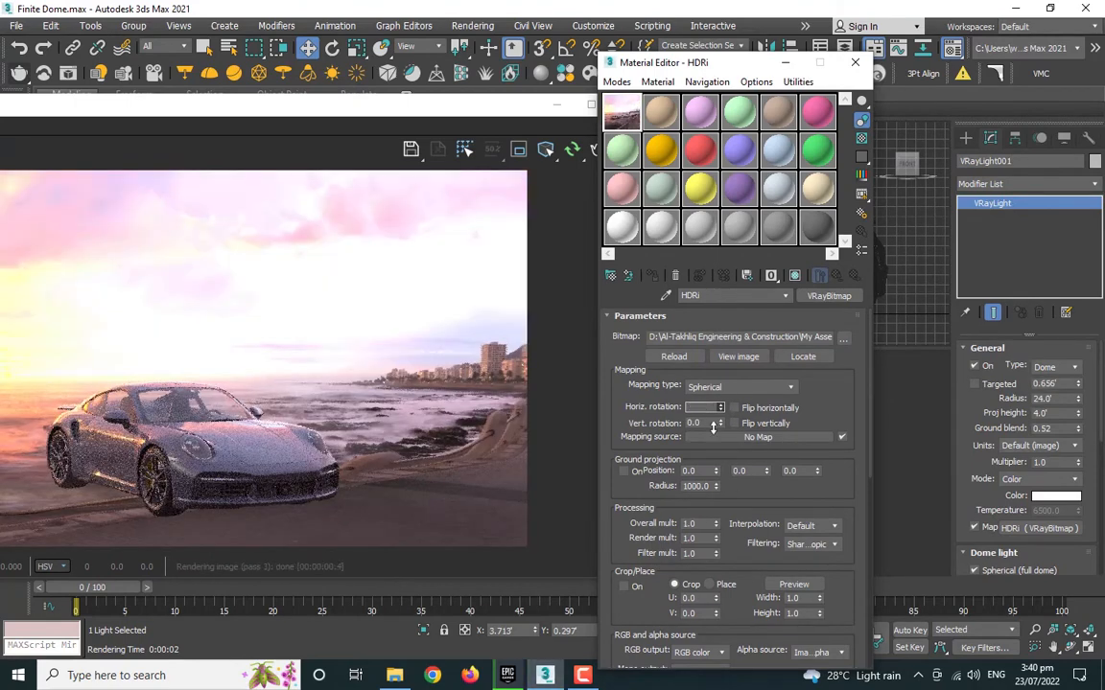
{"action": "left_click_drag", "start_coordinate": [701, 407], "coordinate": [700, 422]}
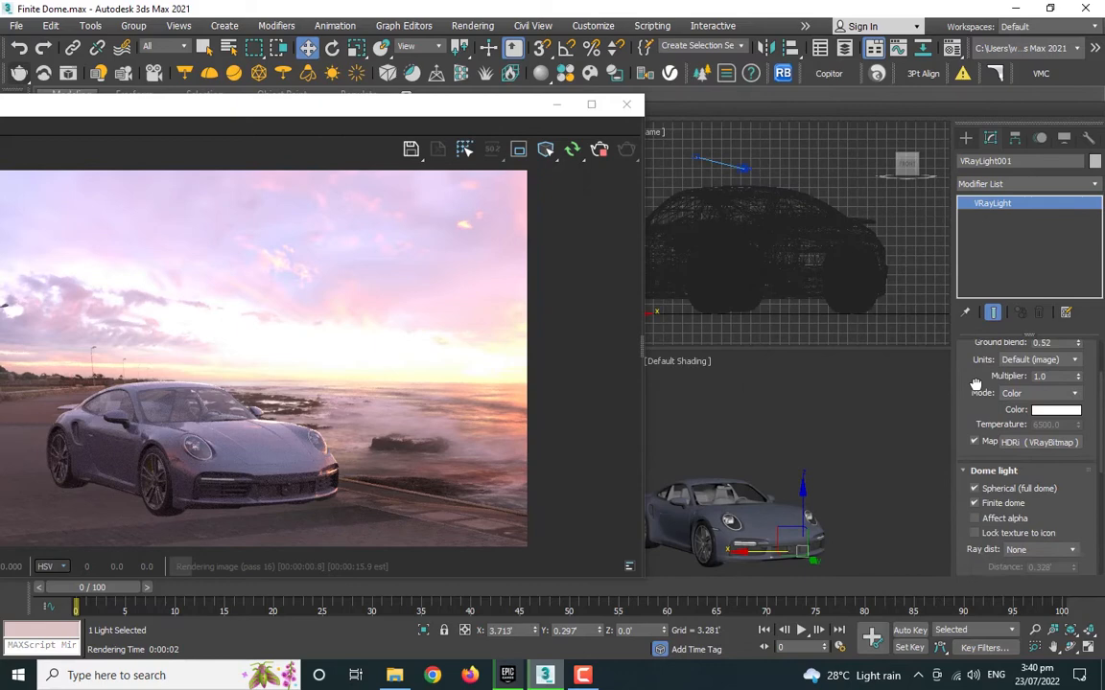
{"action": "scroll", "scroll_direction": "down", "scroll_amount": 3}
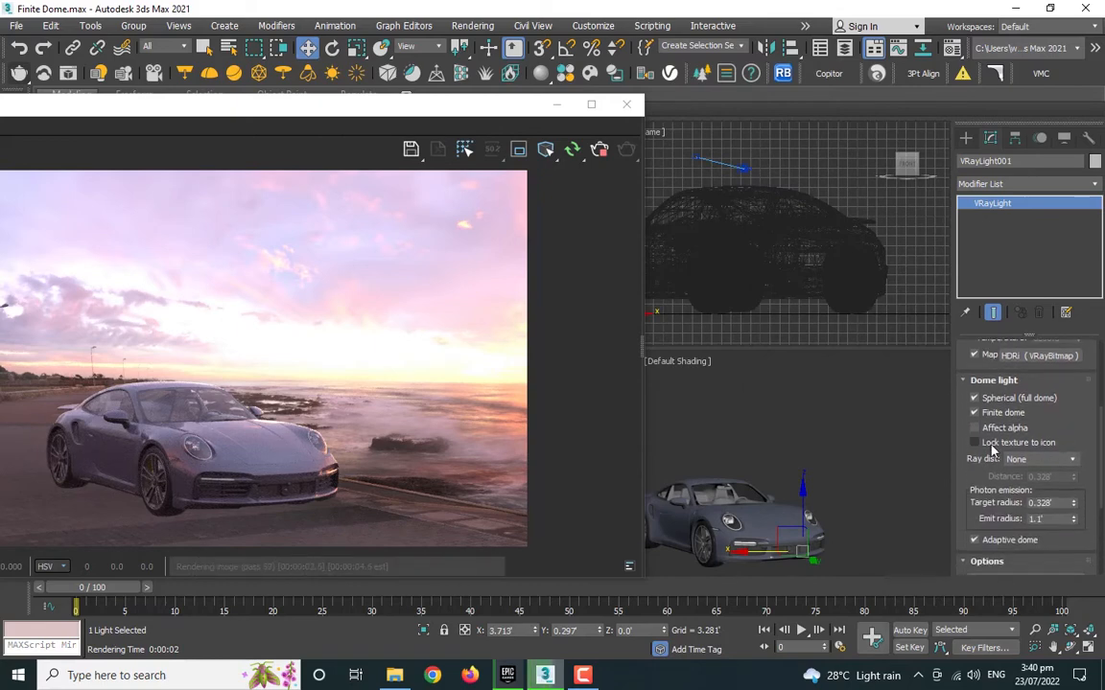
Switch the Create panel Geometry category to VRay
{"action": "left_click", "coordinate": [975, 442]}
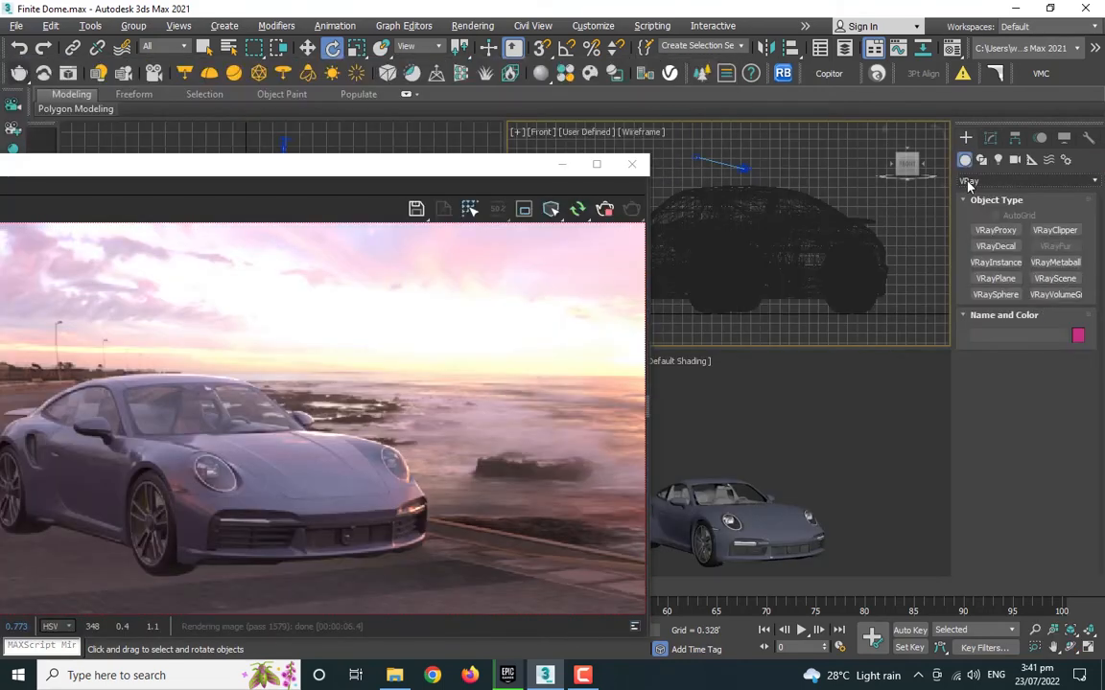
Create a VRayPlane beneath the car in the Top viewport
{"action": "left_click", "coordinate": [994, 278]}
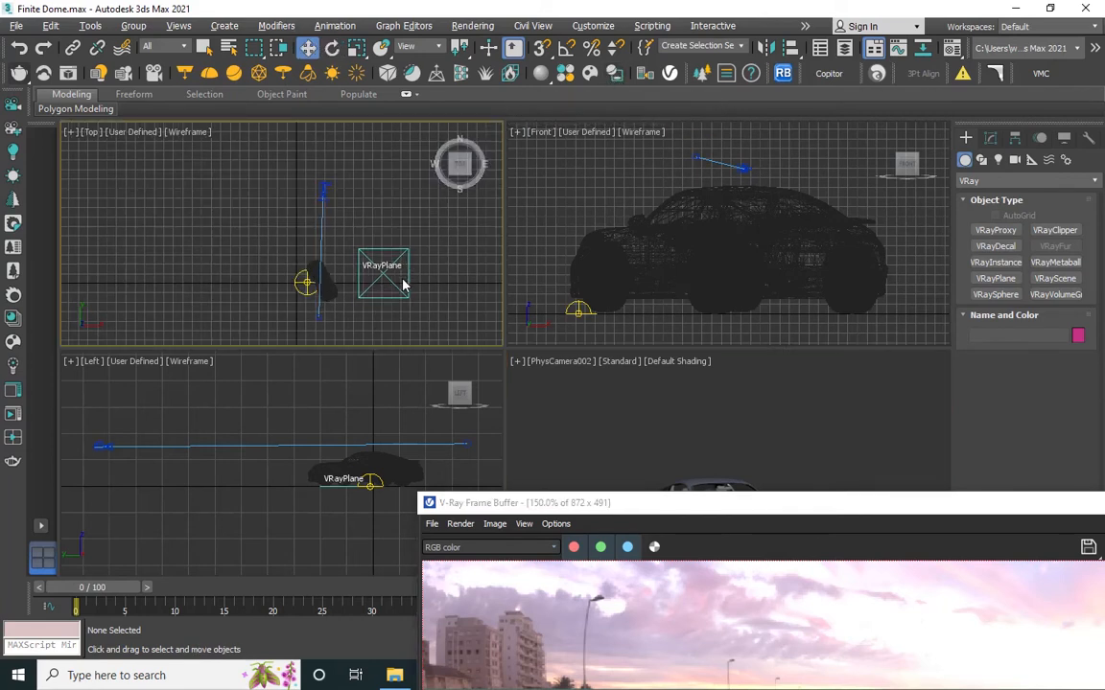
{"action": "left_click", "coordinate": [383, 273]}
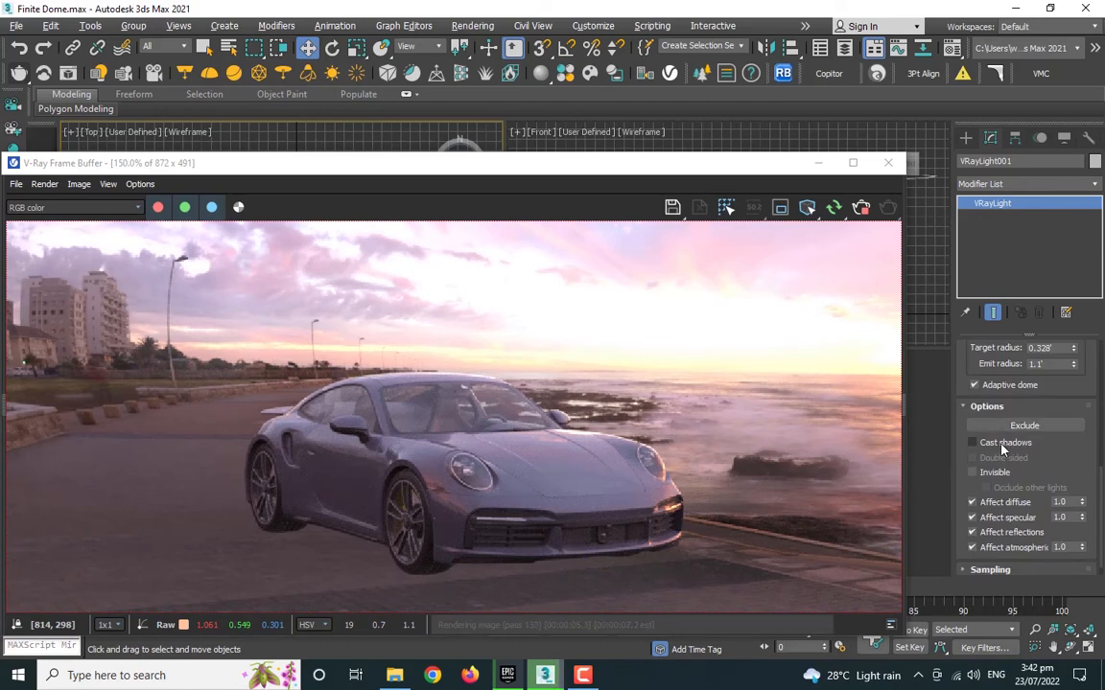
Enable Cast shadows in VRayLight001's Options rollout
{"action": "left_click", "coordinate": [971, 442]}
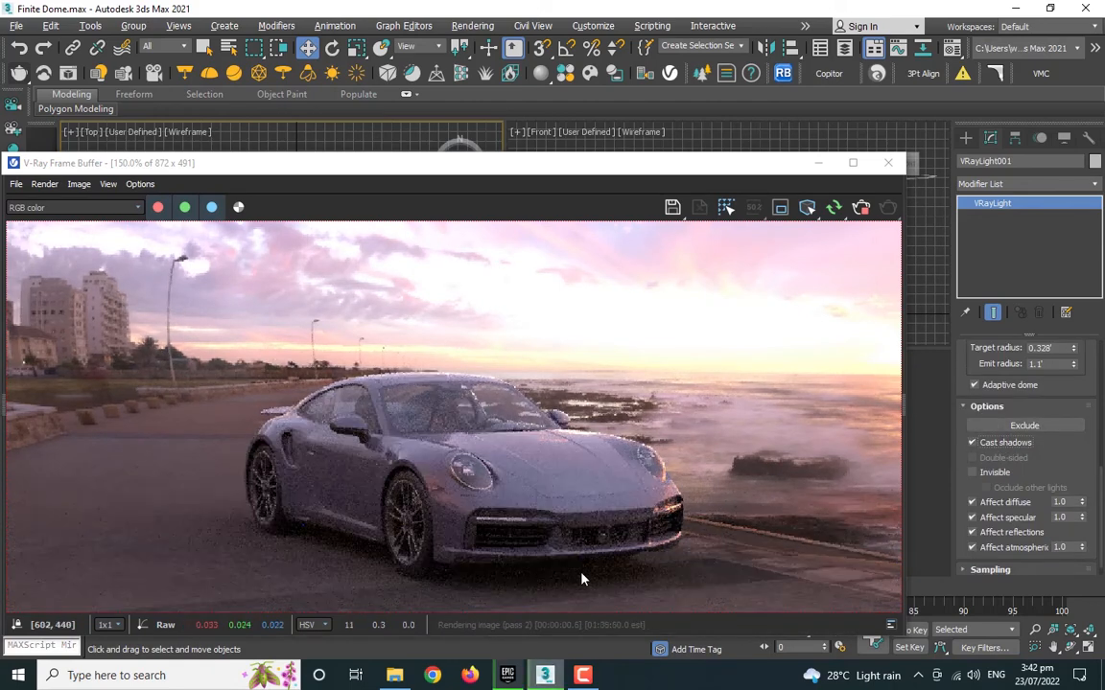